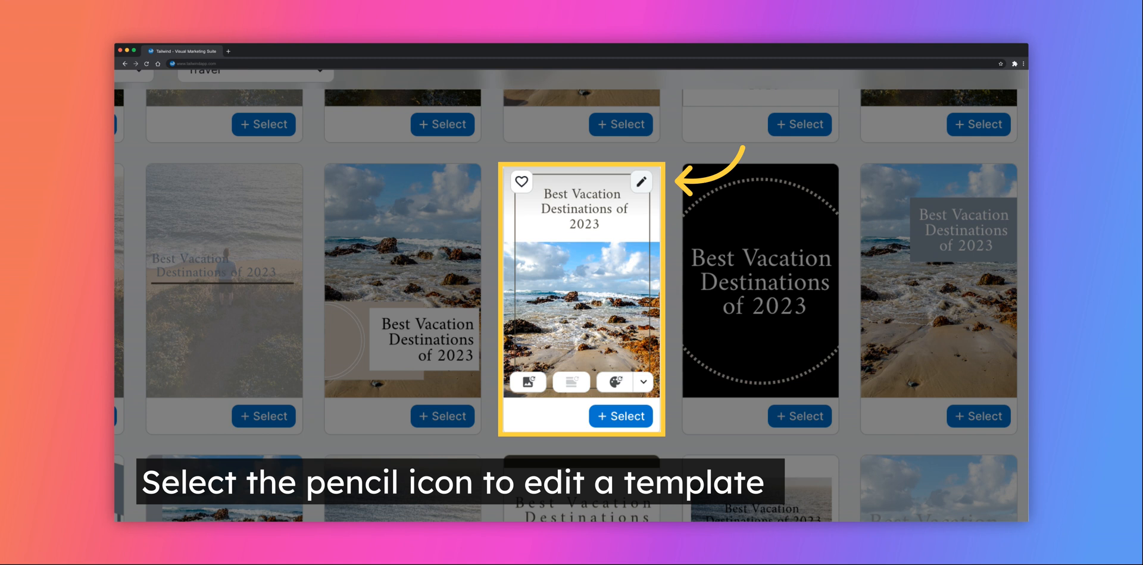
# Open the 'Best Vacation Destinations of 2023' beach template in the advanced editor.
pyautogui.click(641, 181)
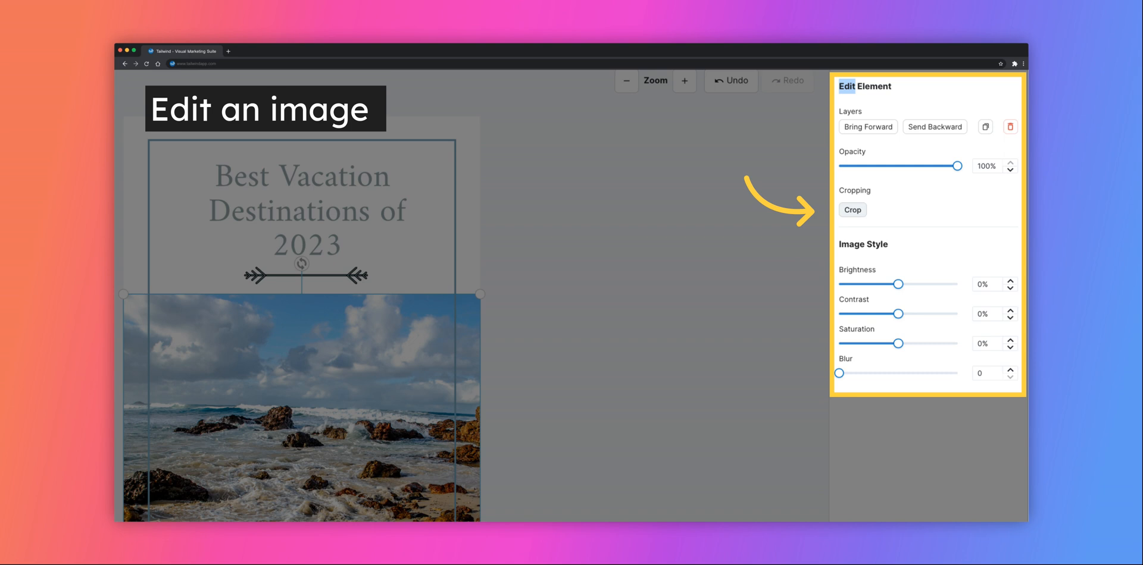
# Crop the beach photo to a narrower portrait that fits the pin frame and confirm it.
pyautogui.click(852, 209)
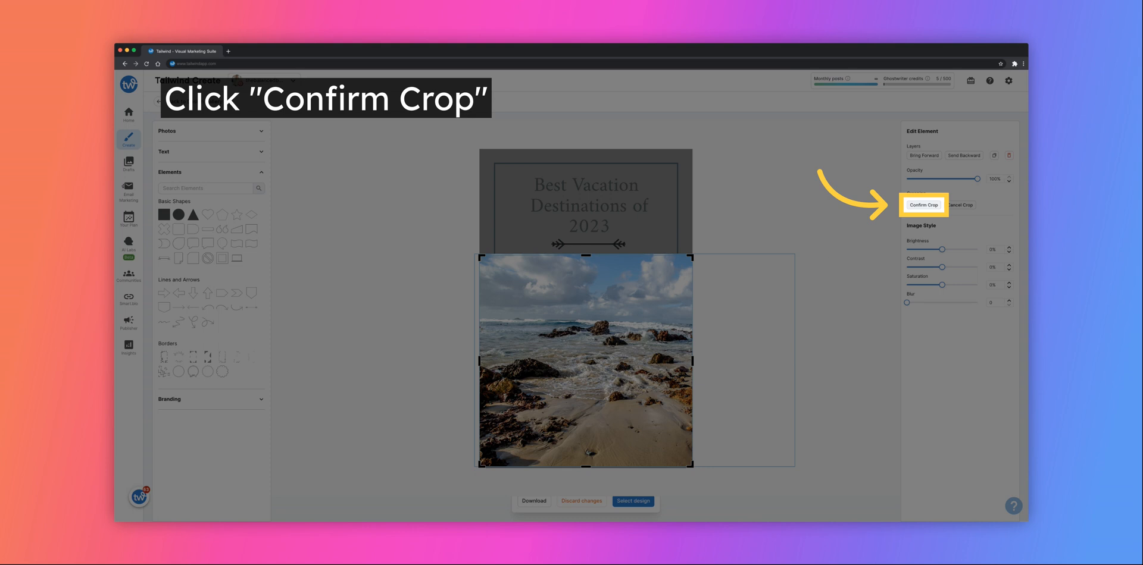
pyautogui.click(923, 205)
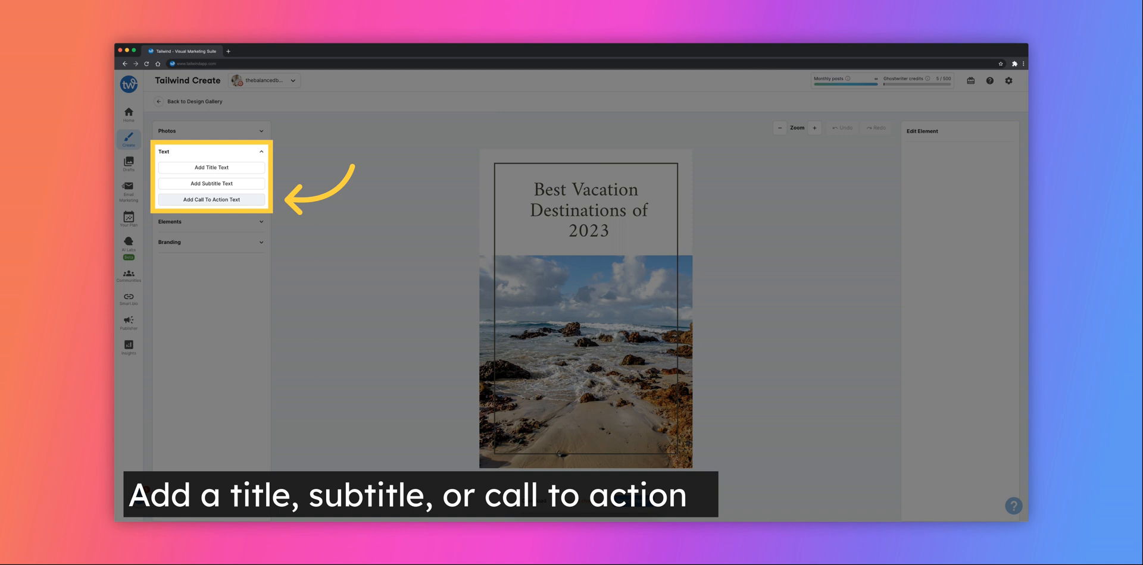
# Add a 'Book Now!' call-to-action text line at the bottom of the pin.
pyautogui.click(211, 168)
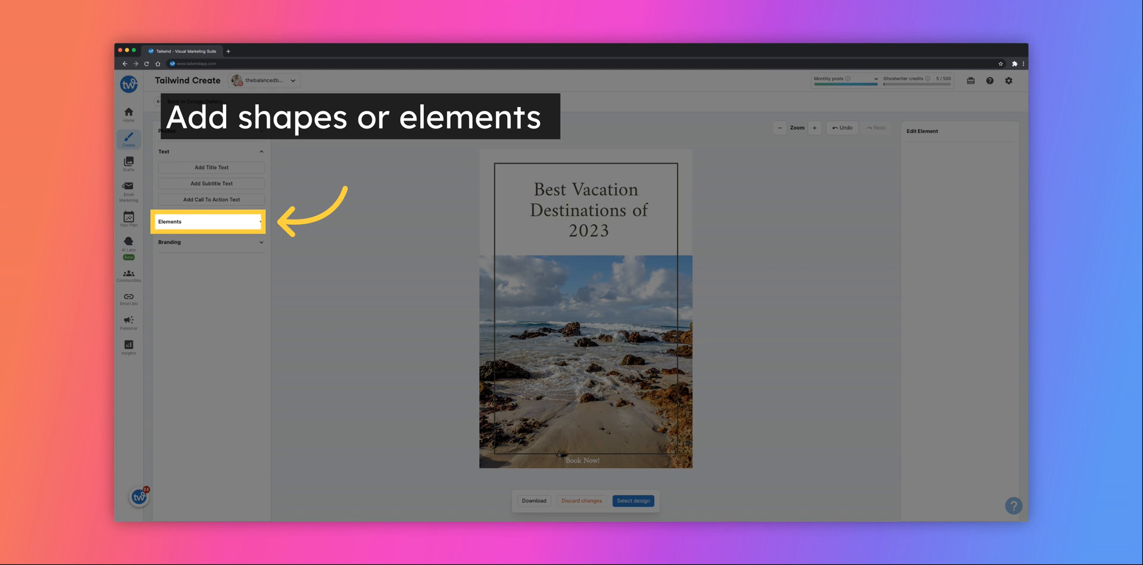
# Show the Elements library so the arrow divider beneath the title can be edited.
pyautogui.click(207, 221)
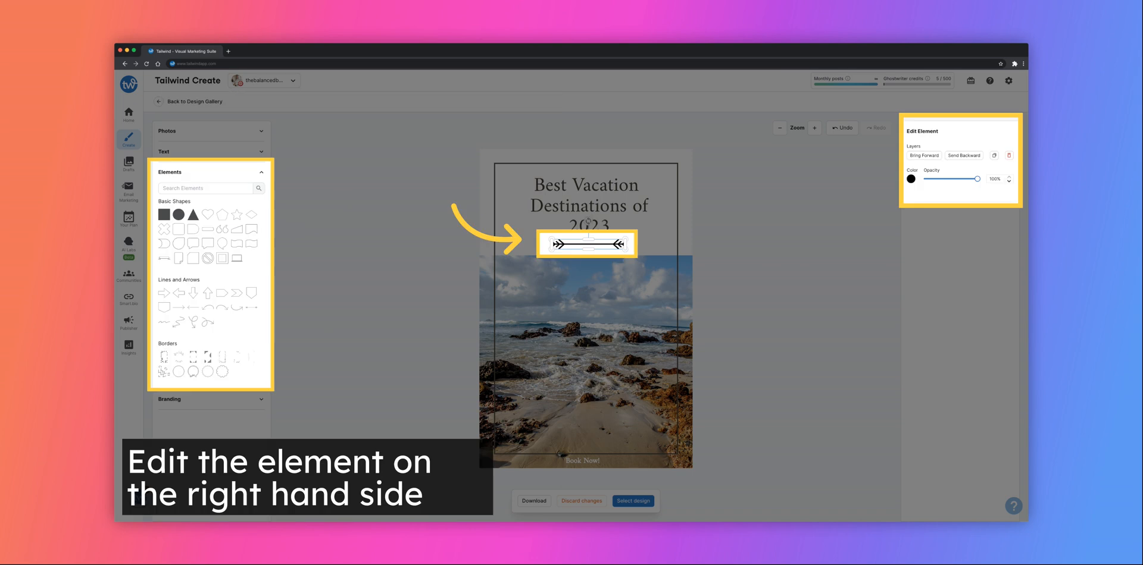